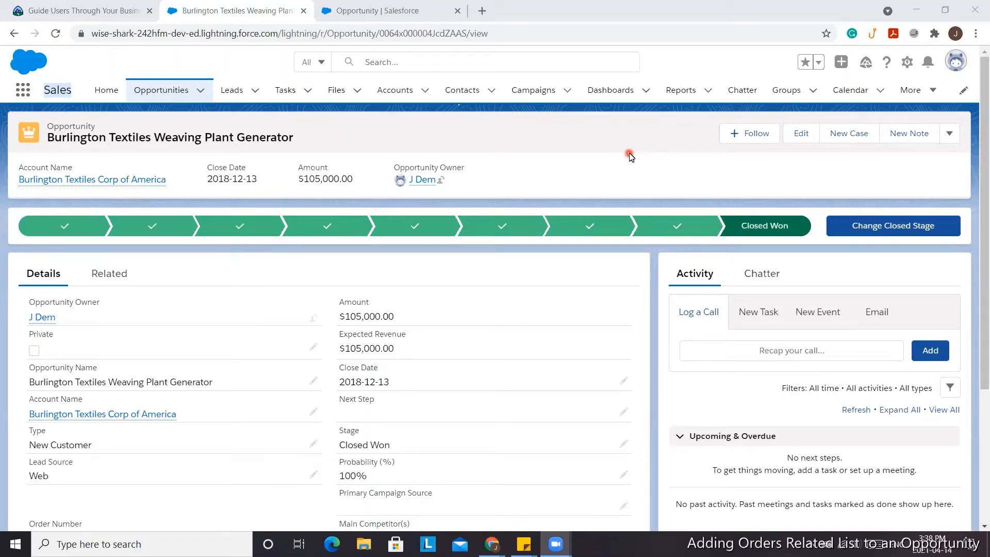
{"action": "mouse_move", "coordinate": [97, 290]}
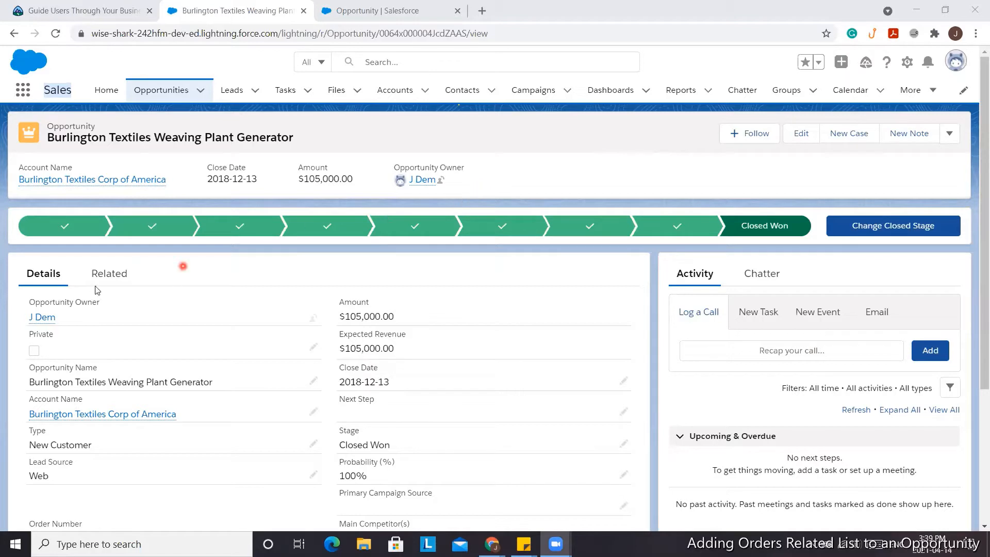
Switch to the Setup tab listing the Opportunity object's page layouts
{"action": "left_click", "coordinate": [109, 272]}
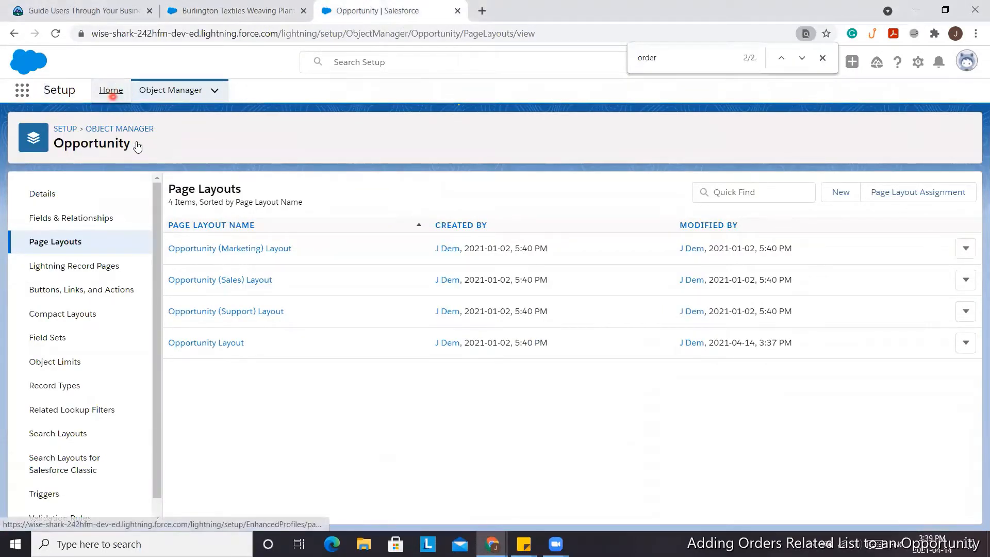
From Setup Home, find Profiles and open the System Administrator profile's object permissions for Orders
{"action": "left_click", "coordinate": [111, 90]}
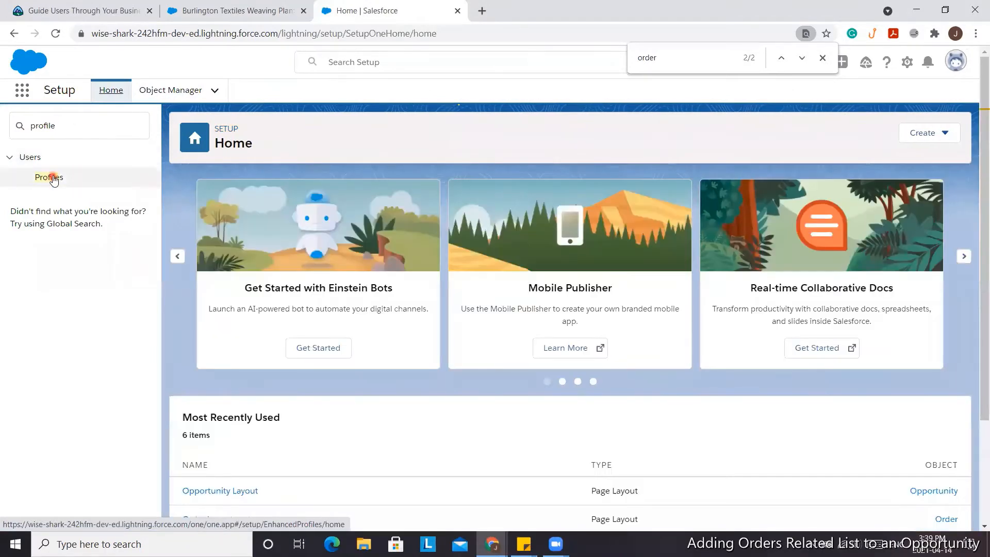
{"action": "mouse_move", "coordinate": [48, 177]}
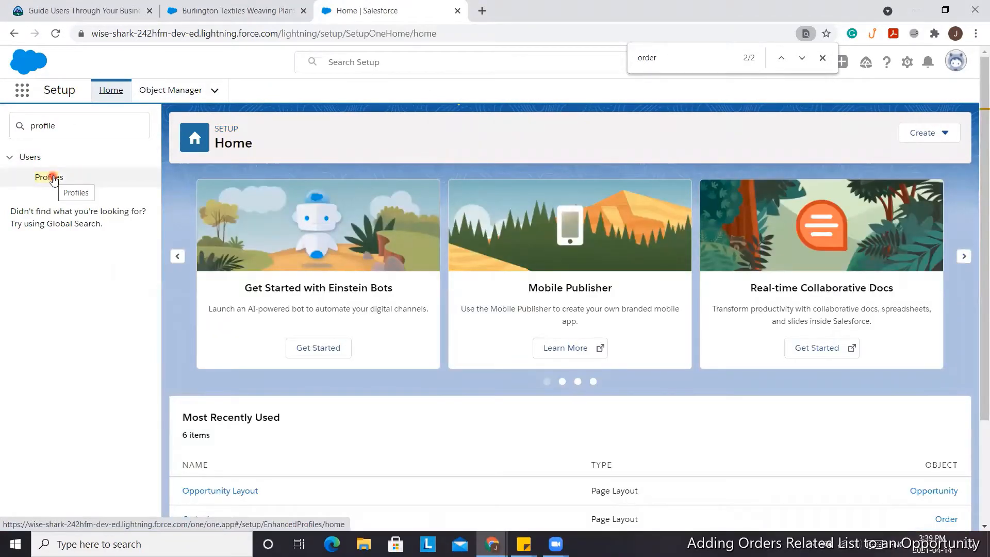
{"action": "left_click", "coordinate": [49, 177]}
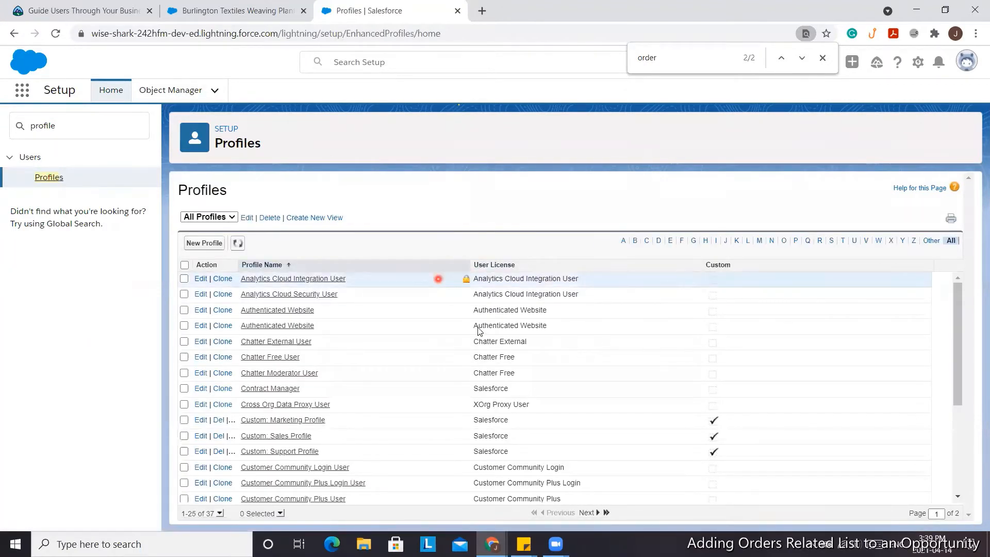
{"action": "left_click", "coordinate": [588, 513]}
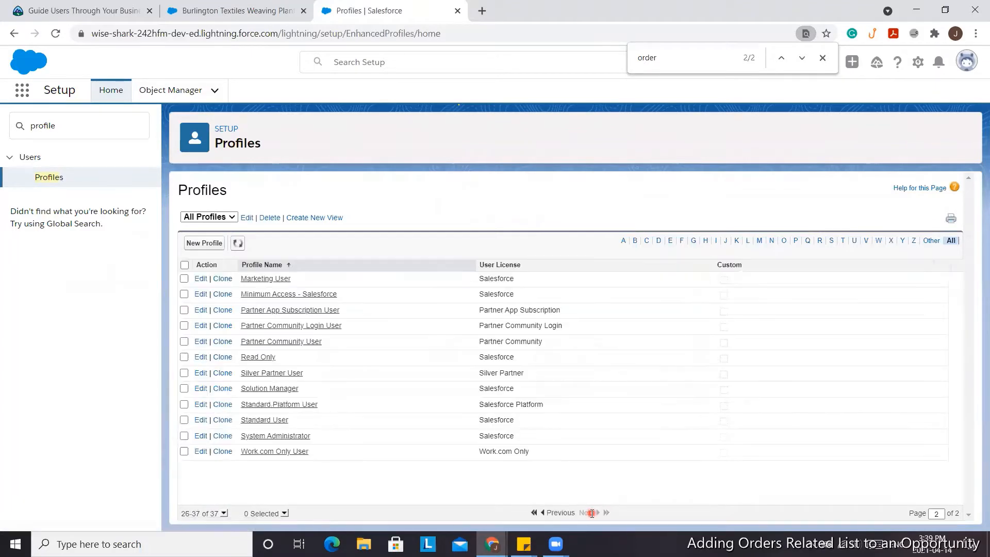
{"action": "mouse_move", "coordinate": [276, 435]}
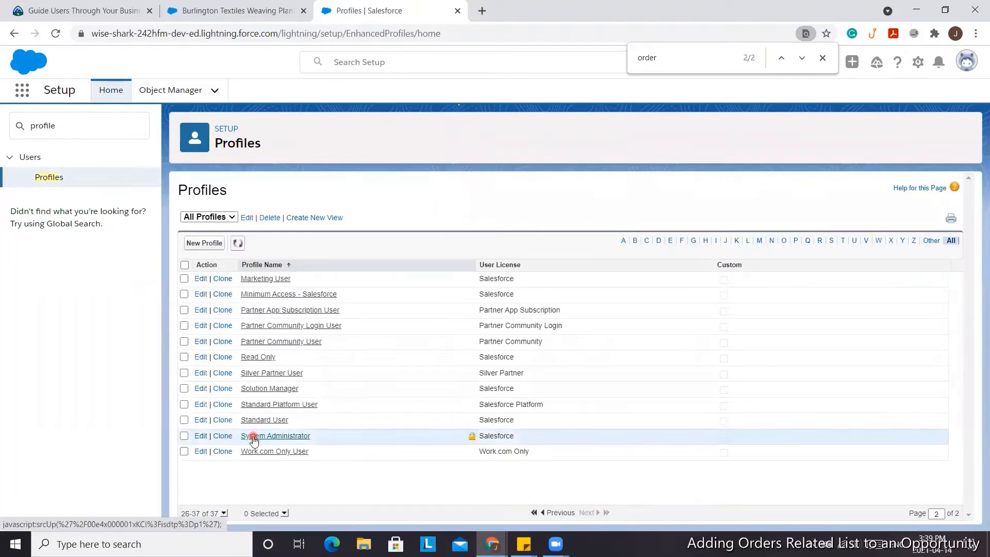
{"action": "left_click", "coordinate": [277, 435]}
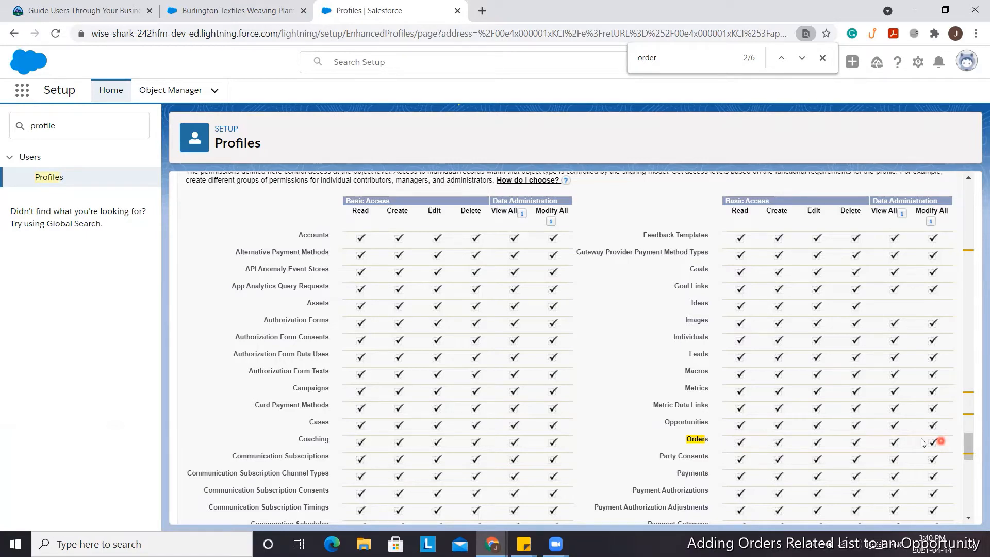
{"action": "mouse_move", "coordinate": [797, 437]}
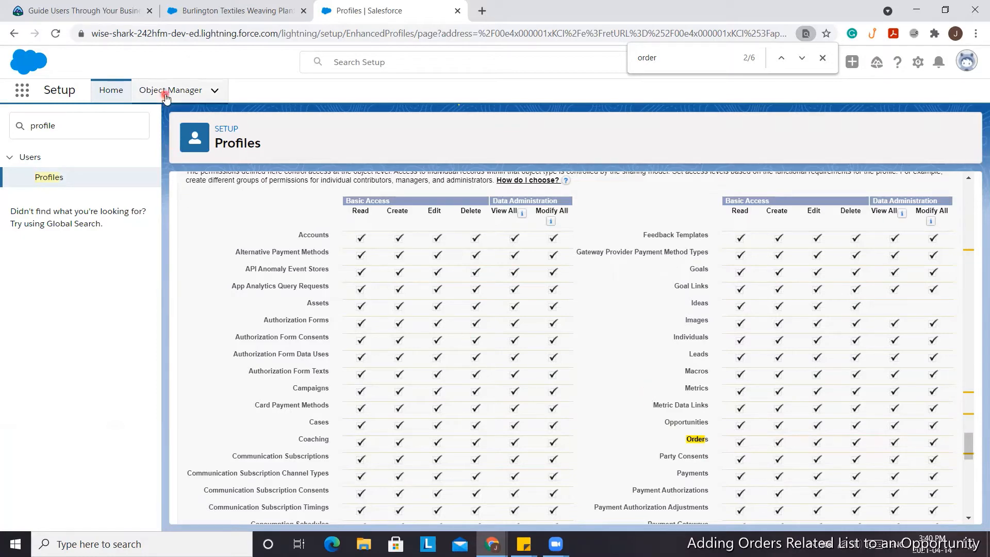
In Object Manager, filter for 'oppor' and open the Opportunity Layout for editing
{"action": "left_click", "coordinate": [170, 90]}
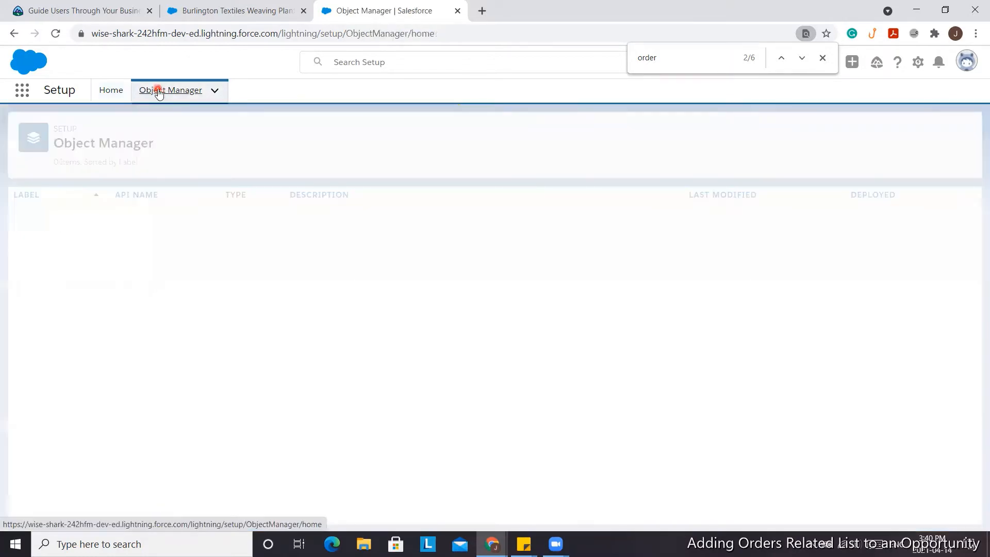
{"action": "left_click", "coordinate": [760, 133]}
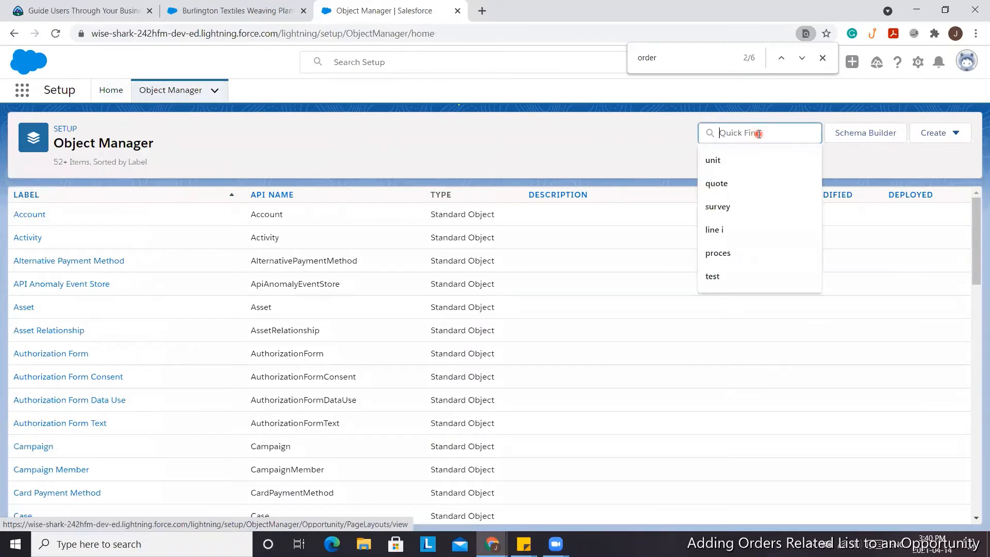
{"action": "type", "text": "oppor"}
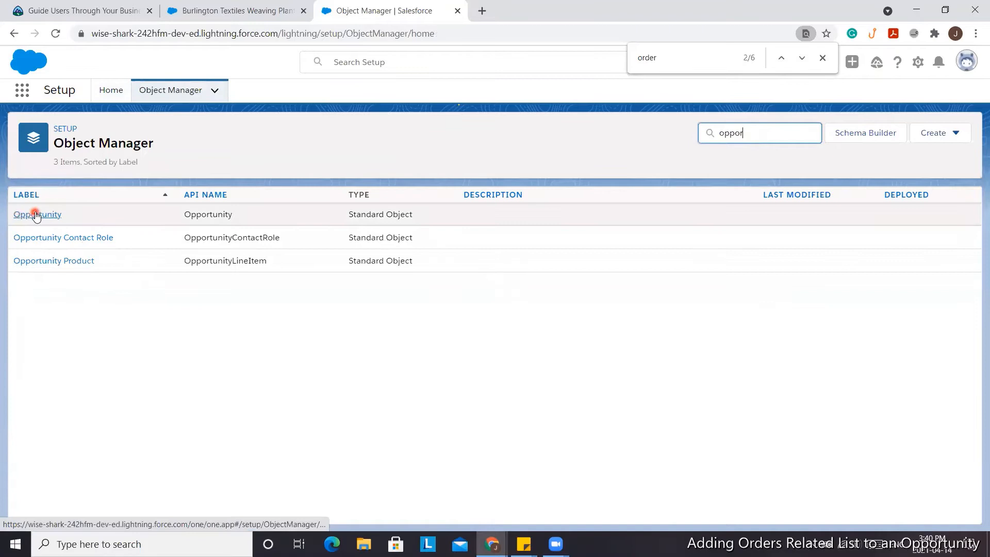
{"action": "left_click", "coordinate": [37, 214]}
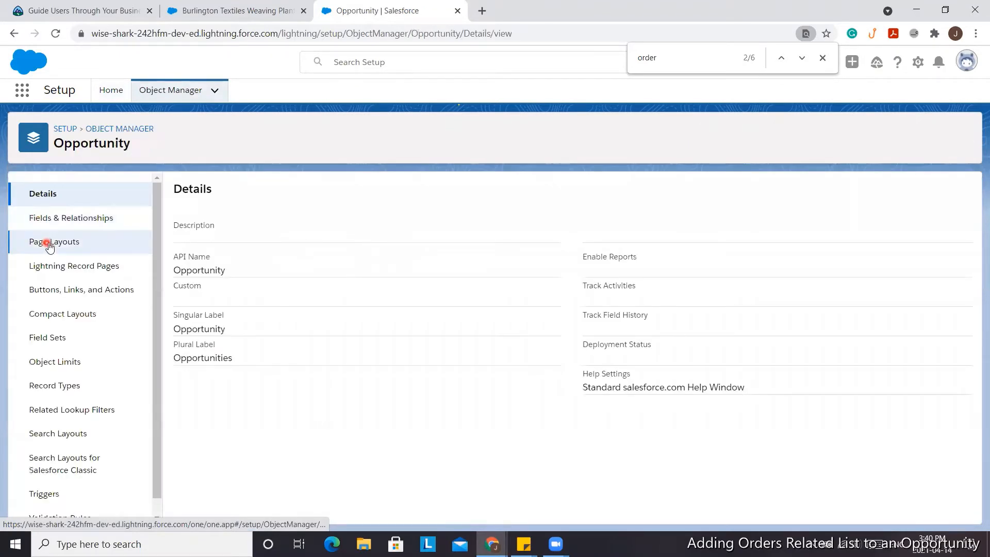
{"action": "left_click", "coordinate": [55, 241]}
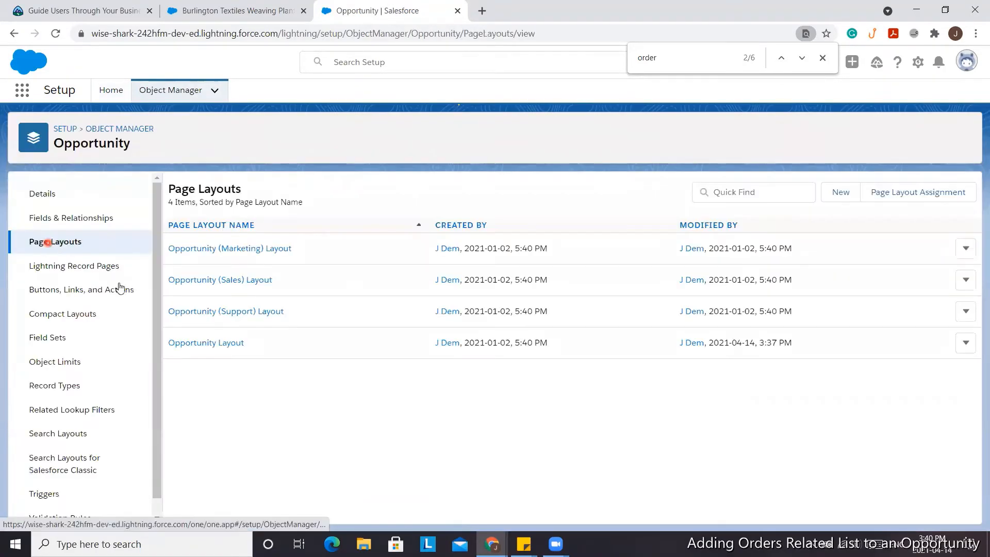
{"action": "left_click", "coordinate": [206, 343]}
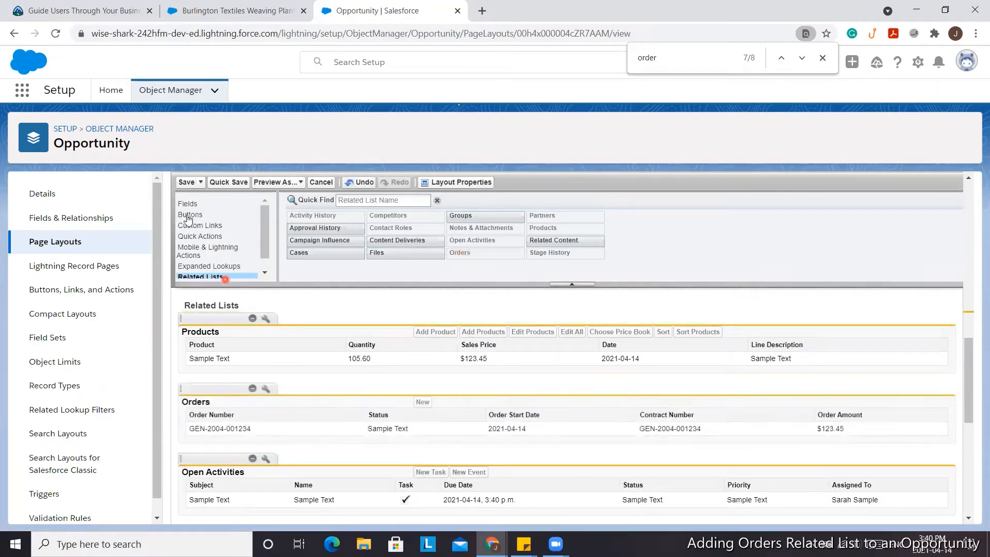
Save the layout with the Orders related list, overwriting users' related list customizations
{"action": "left_click", "coordinate": [185, 182]}
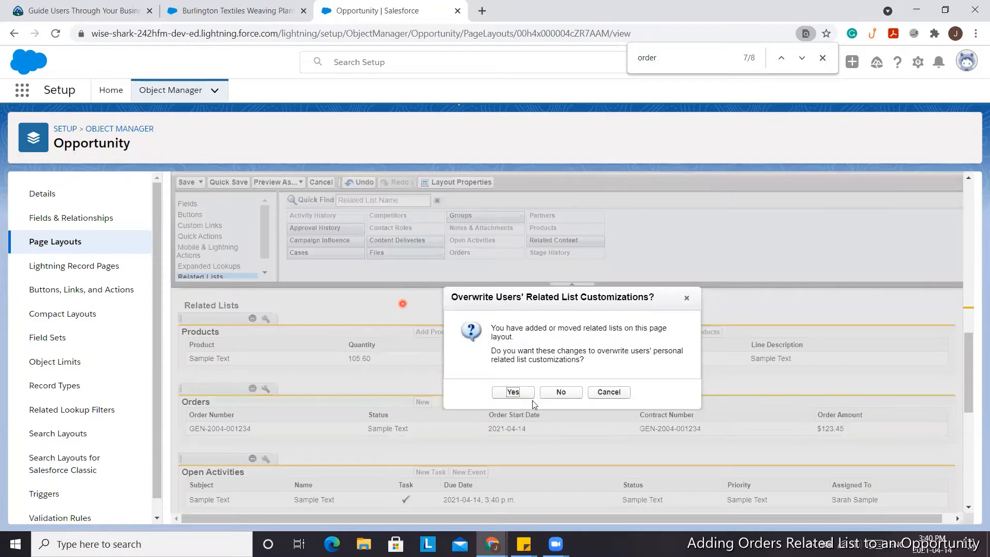
{"action": "left_click", "coordinate": [513, 392]}
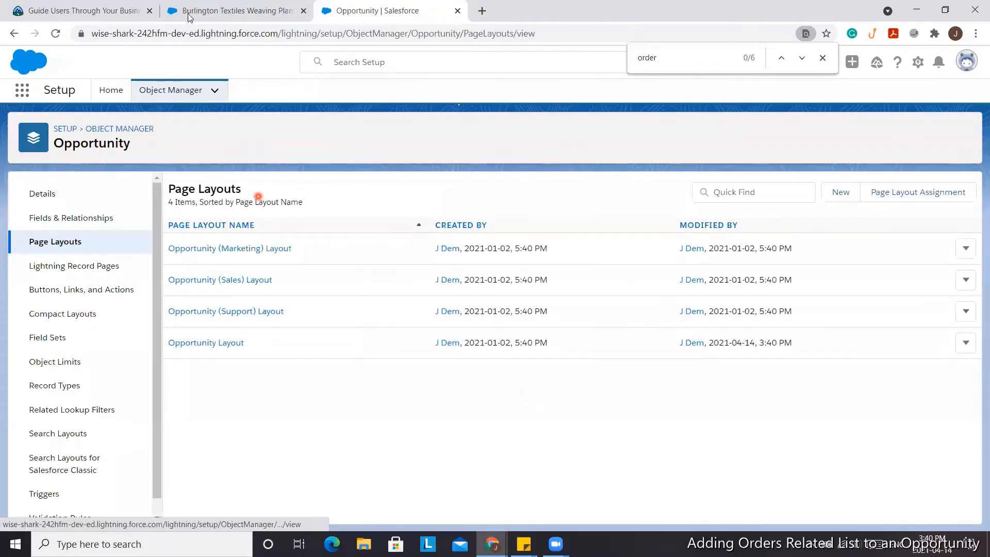
Reload the Burlington Textiles opportunity, review its related lists, then return to the Opportunity setup tab
{"action": "left_click", "coordinate": [234, 11]}
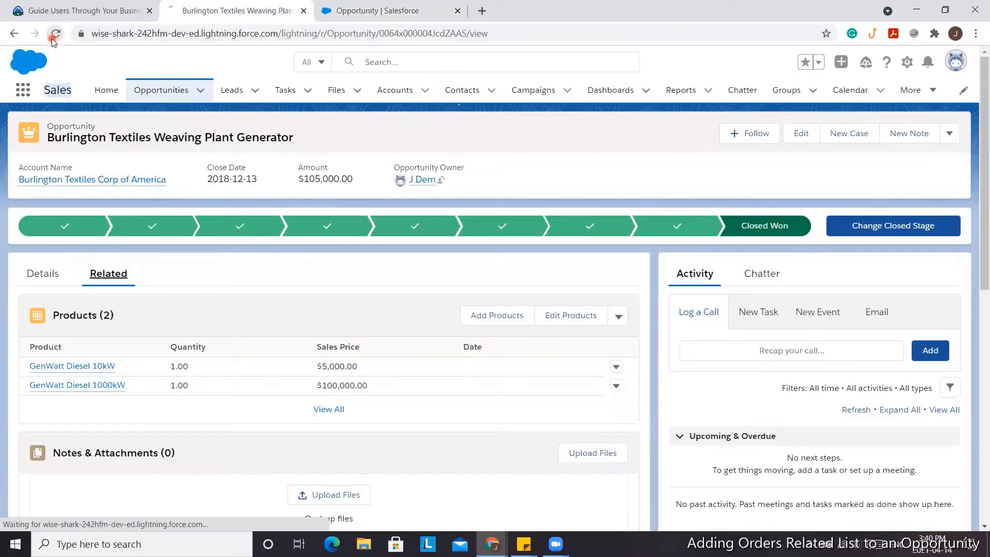
{"action": "left_click", "coordinate": [55, 33]}
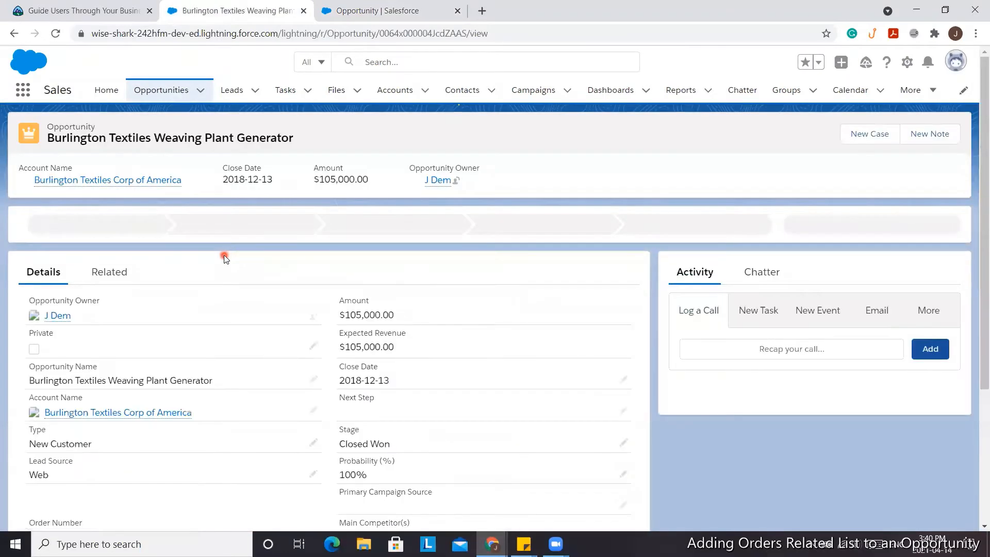
{"action": "left_click", "coordinate": [108, 273]}
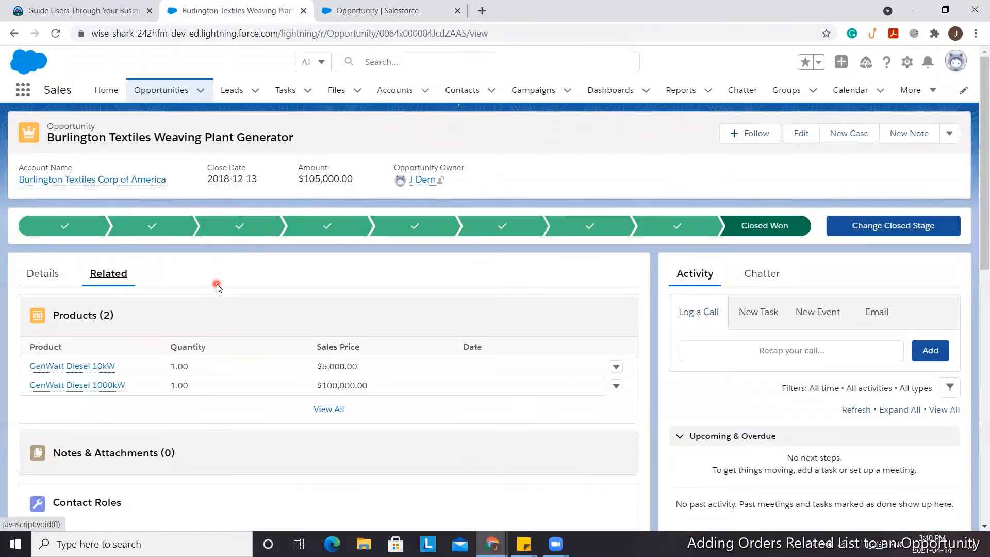
{"action": "scroll", "scroll_direction": "down", "scroll_amount": 3}
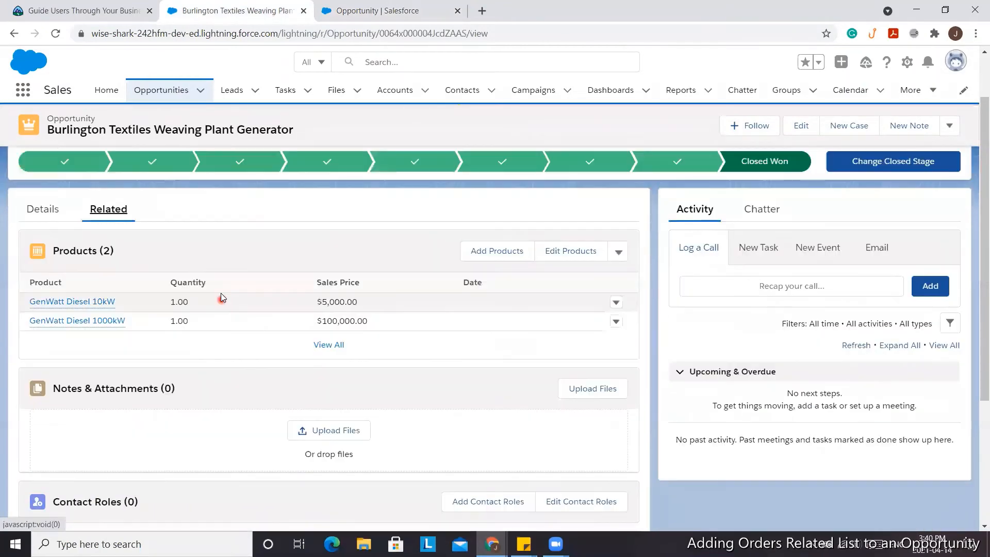
{"action": "scroll", "scroll_direction": "up", "scroll_amount": 3}
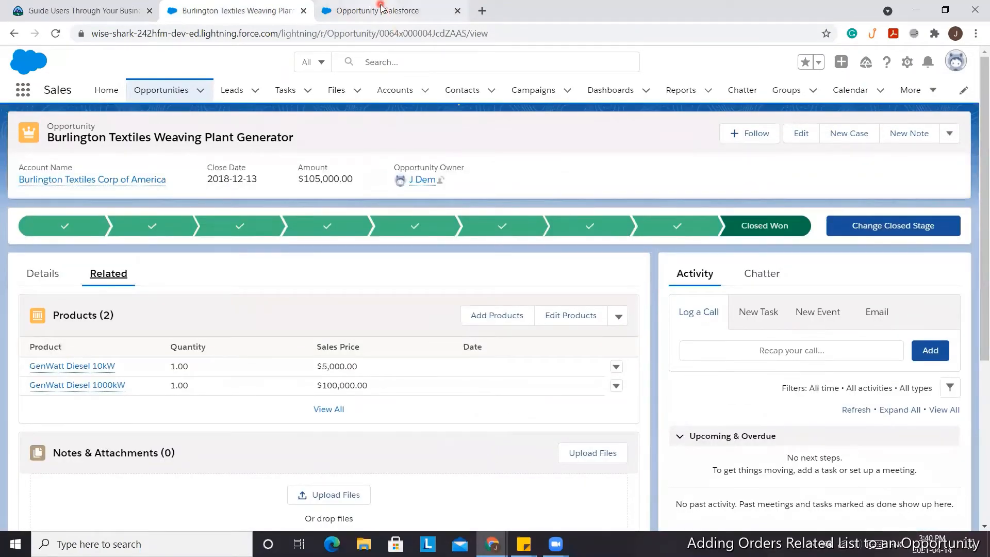
{"action": "left_click", "coordinate": [371, 11]}
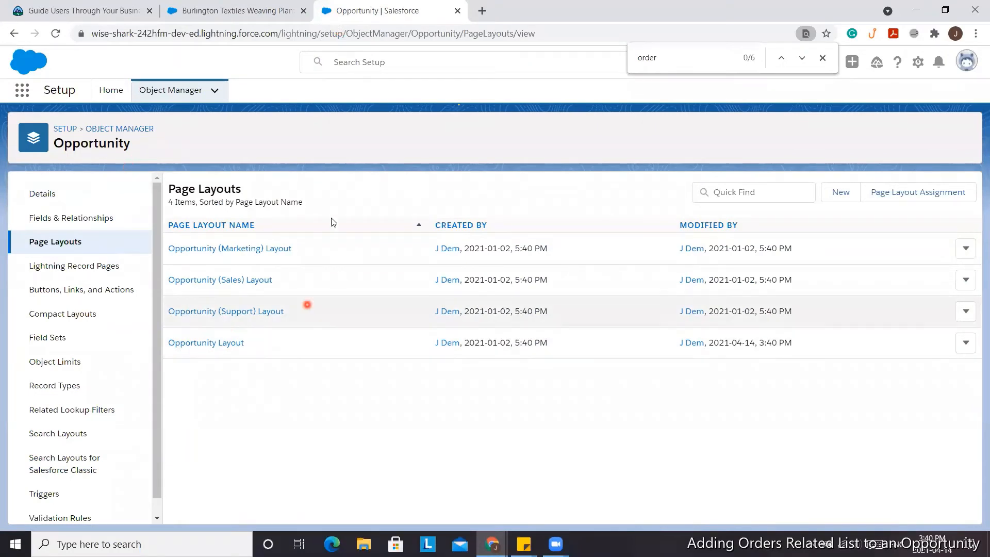
{"action": "mouse_move", "coordinate": [252, 202]}
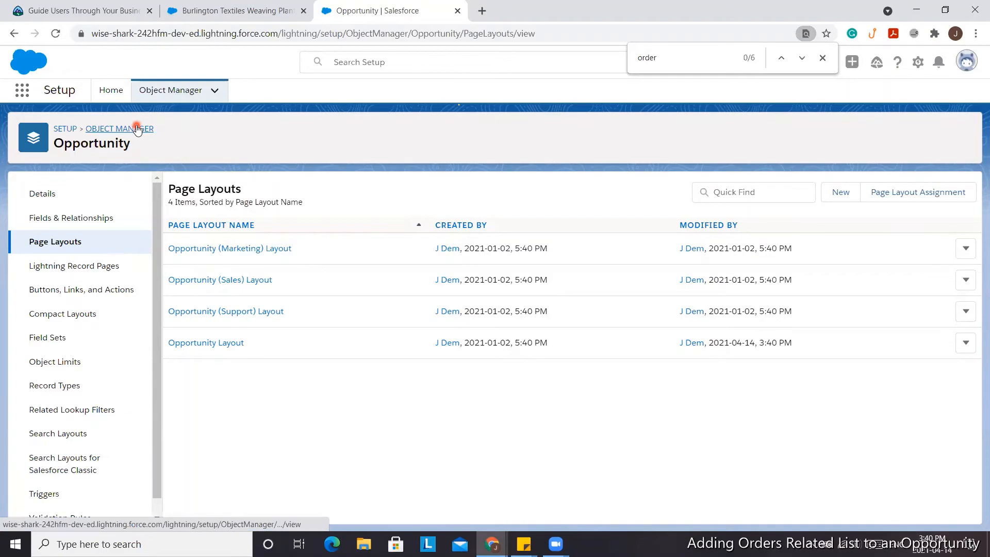
Find the Order object, filter its fields for 'opport' and open the Opportunity lookup field
{"action": "left_click", "coordinate": [120, 128]}
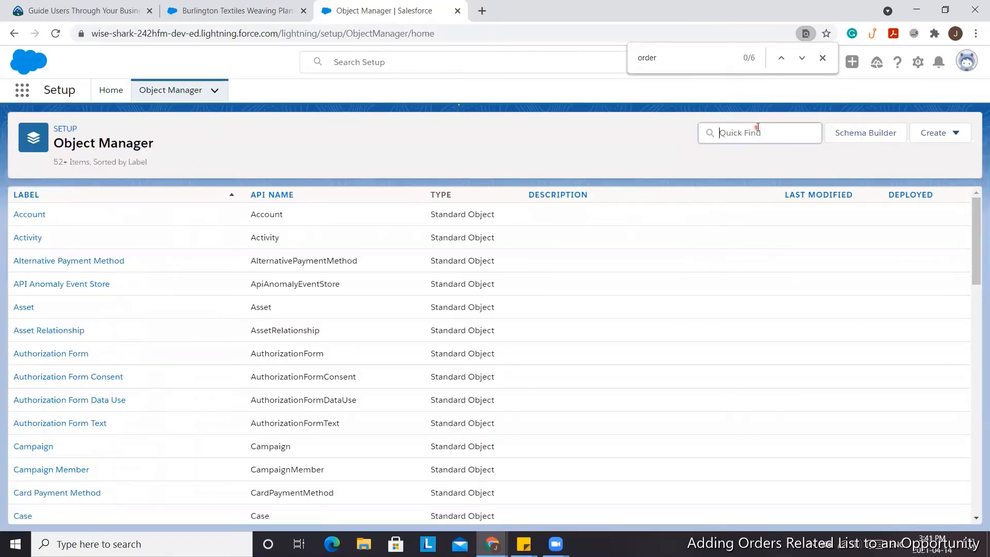
{"action": "type", "text": "order"}
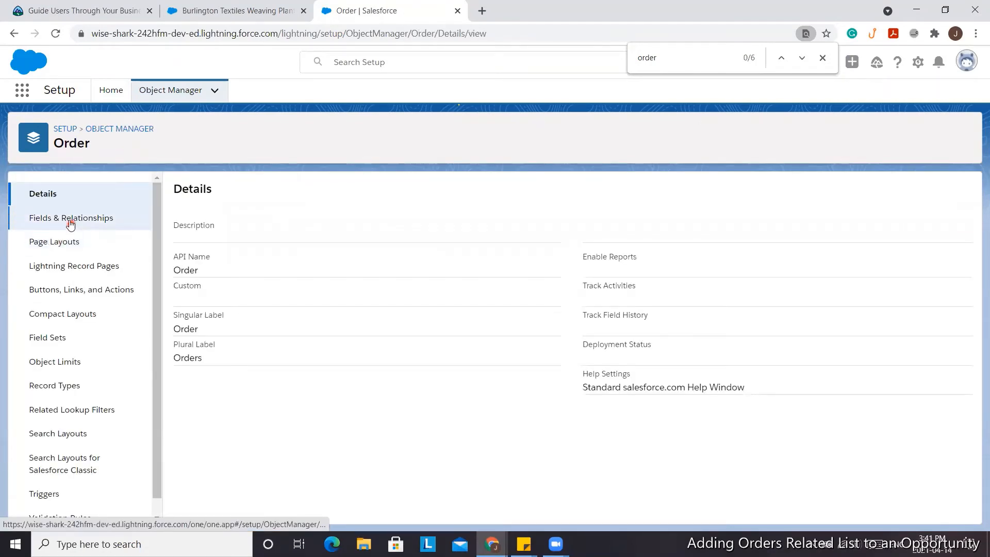
{"action": "left_click", "coordinate": [71, 217]}
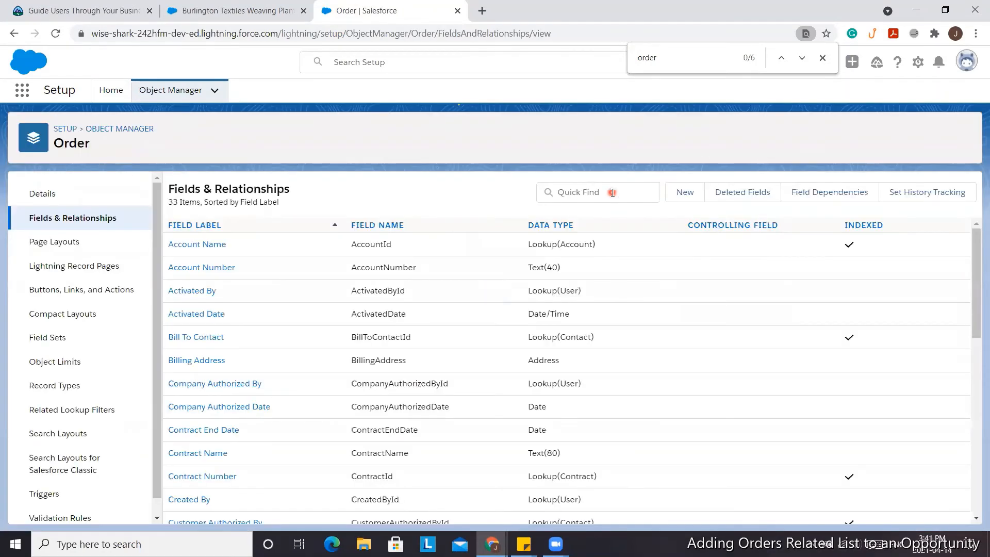
{"action": "type", "text": "opport"}
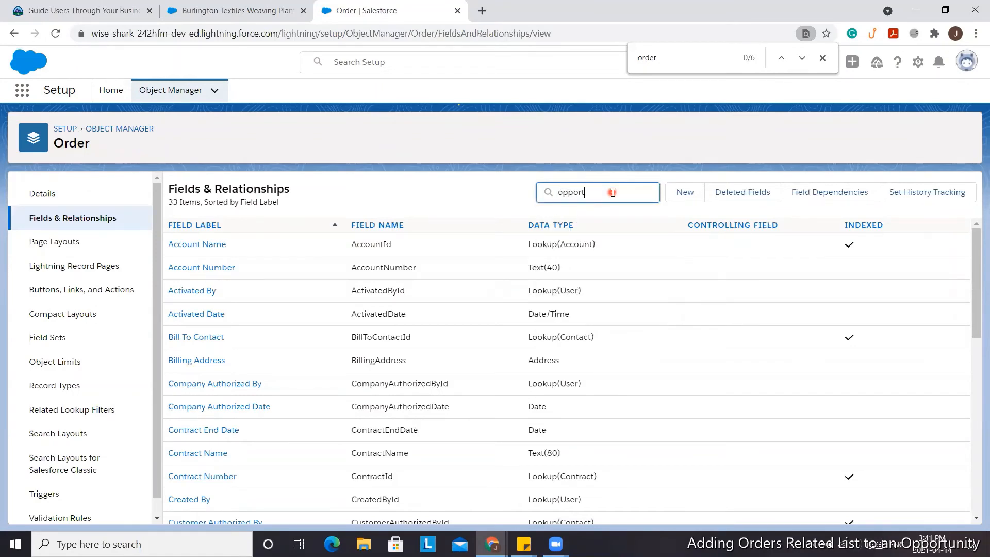
{"action": "type", "text": "opport"}
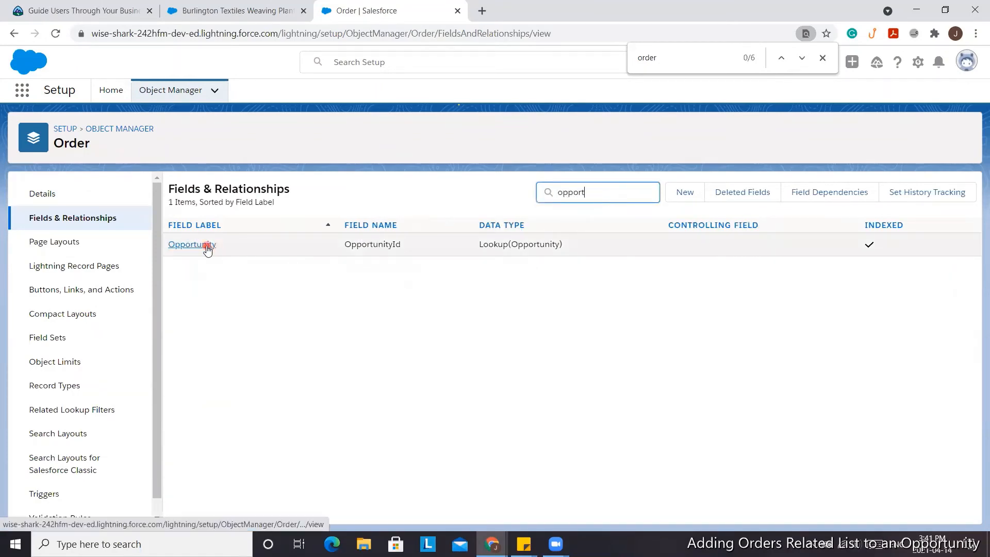
{"action": "left_click", "coordinate": [192, 245]}
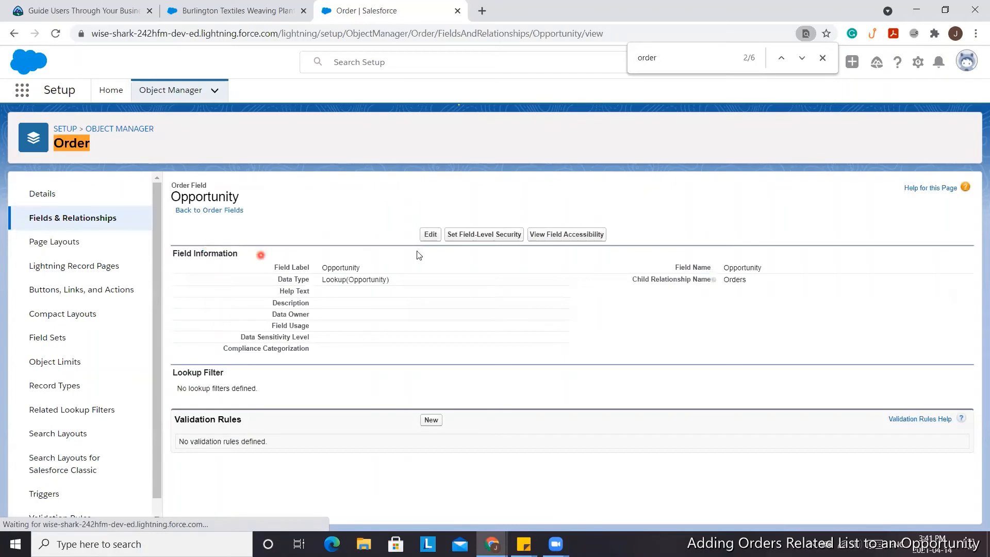
{"action": "mouse_move", "coordinate": [483, 234]}
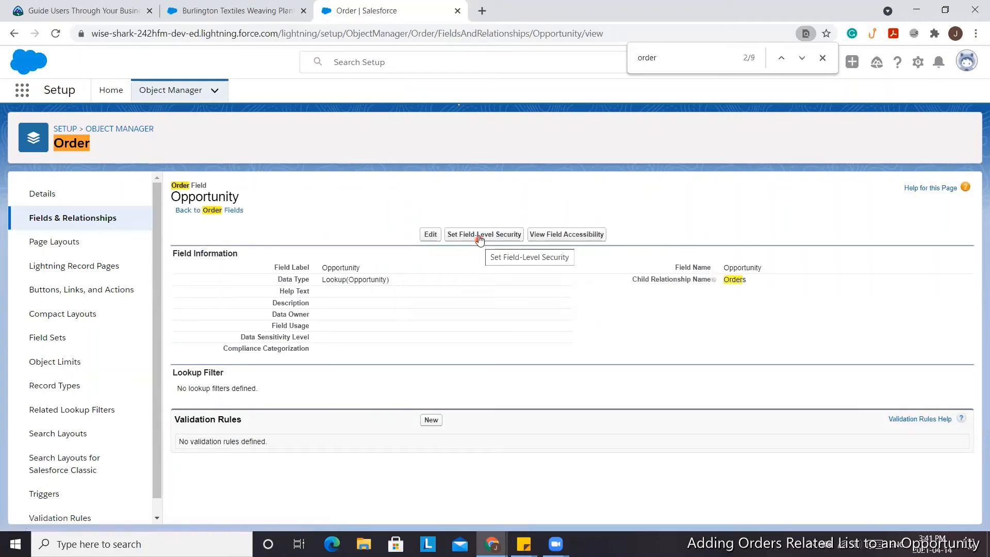
Make the Order's Opportunity field visible for all profiles, save, and return to the opportunity record
{"action": "left_click", "coordinate": [430, 234]}
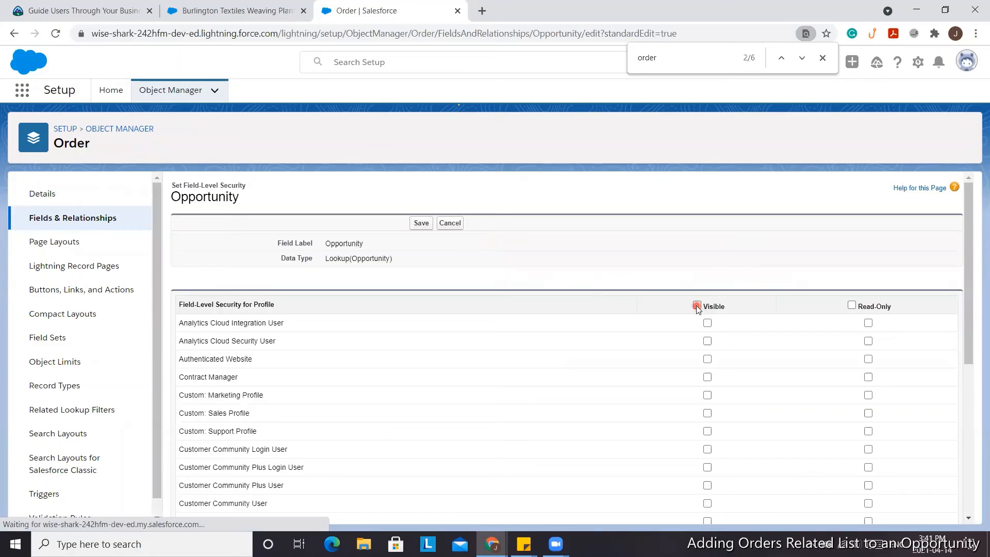
{"action": "left_click", "coordinate": [697, 306]}
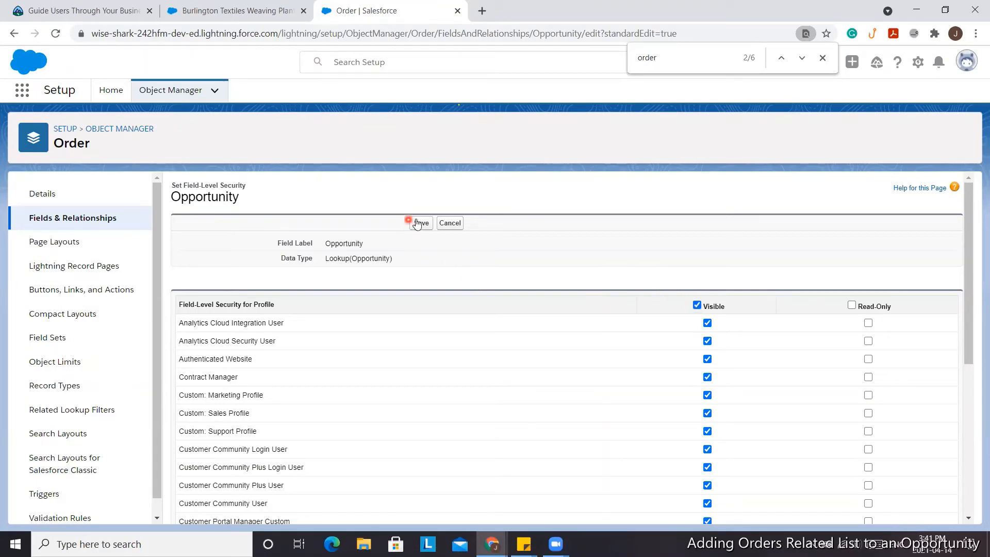
{"action": "left_click", "coordinate": [418, 223]}
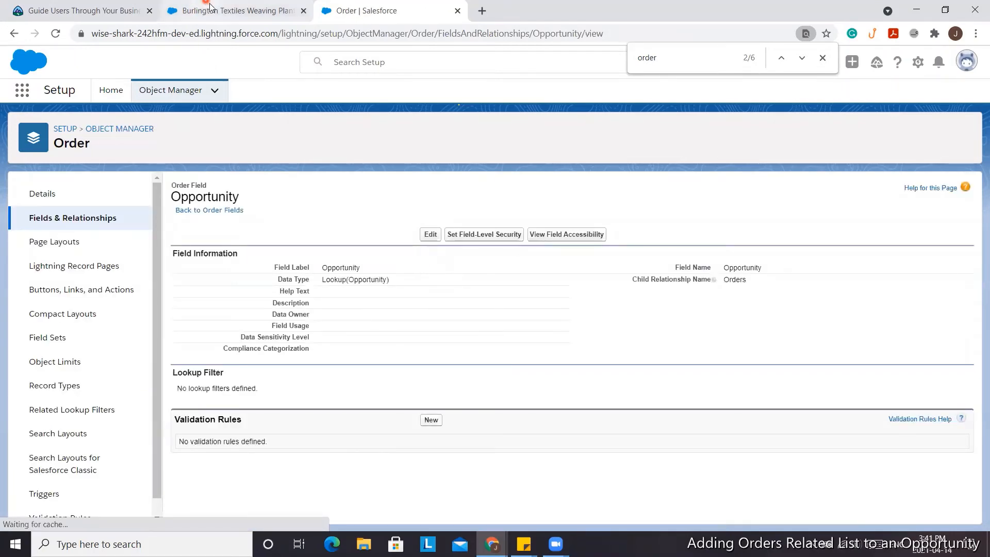
{"action": "left_click", "coordinate": [234, 10]}
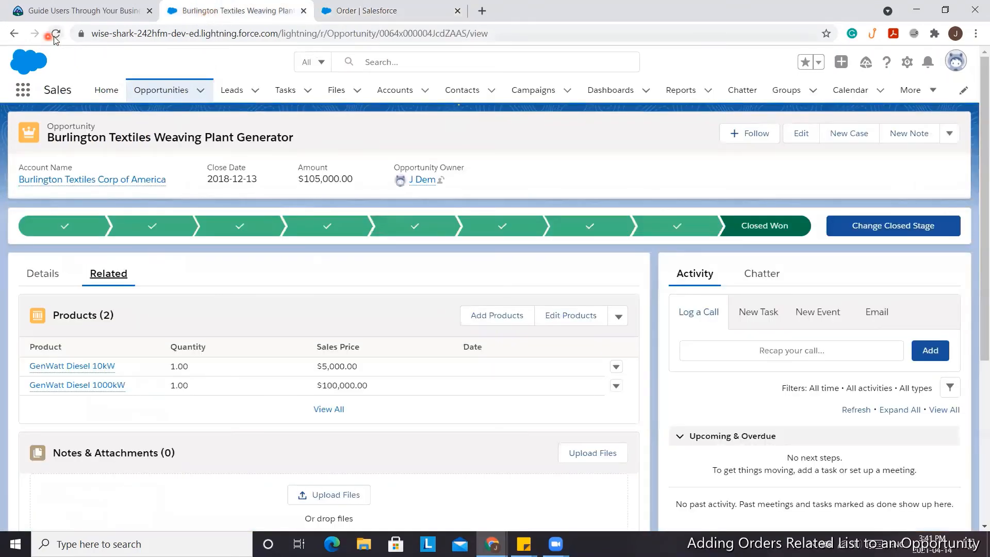
Reload the opportunity record and show its related lists, now including Orders (0)
{"action": "left_click", "coordinate": [55, 33]}
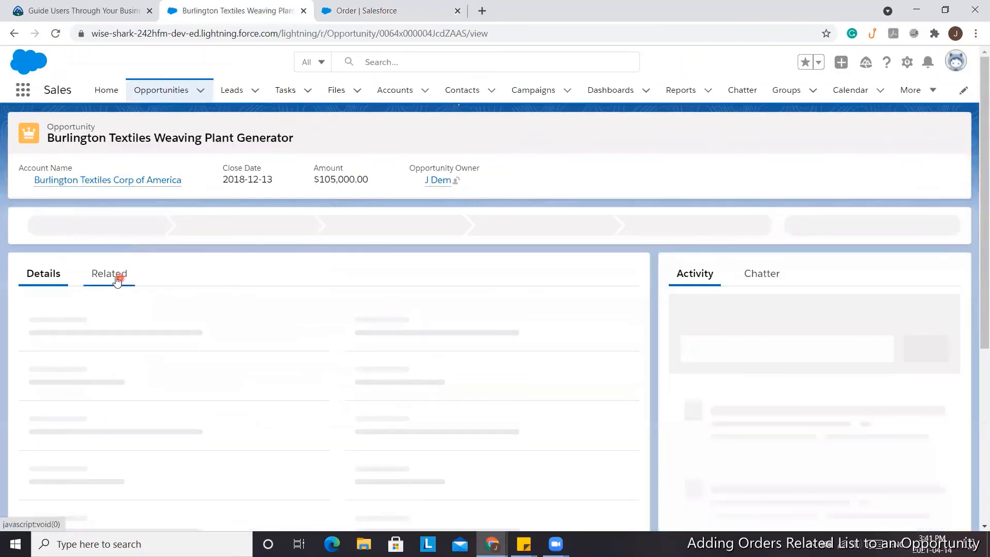
{"action": "left_click", "coordinate": [109, 273]}
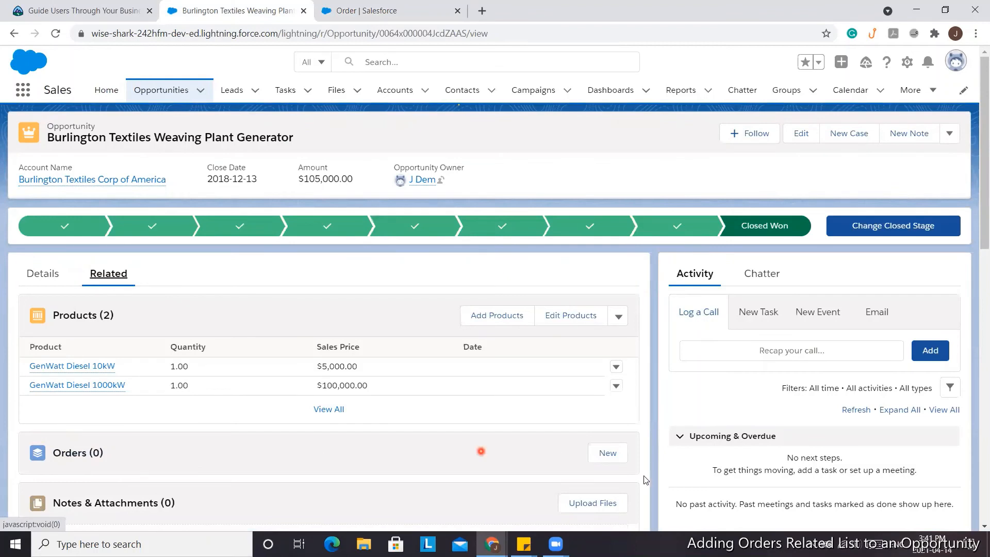
{"action": "mouse_move", "coordinate": [404, 474]}
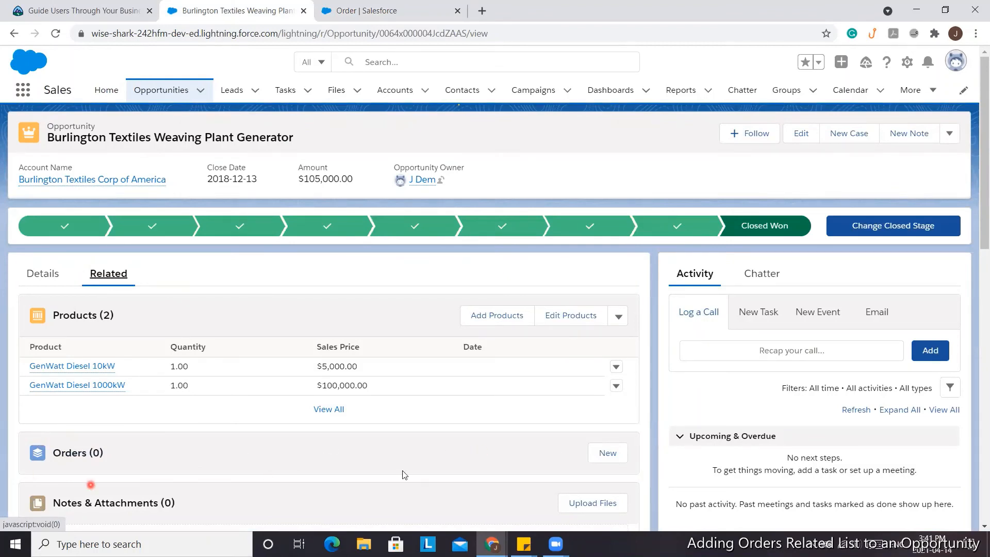
{"action": "mouse_move", "coordinate": [636, 437]}
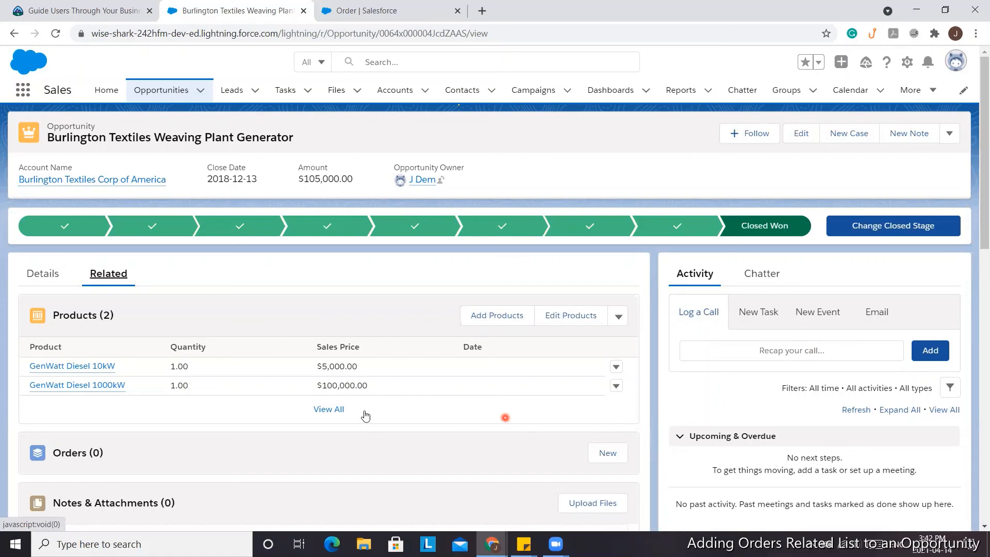
{"action": "mouse_move", "coordinate": [644, 482]}
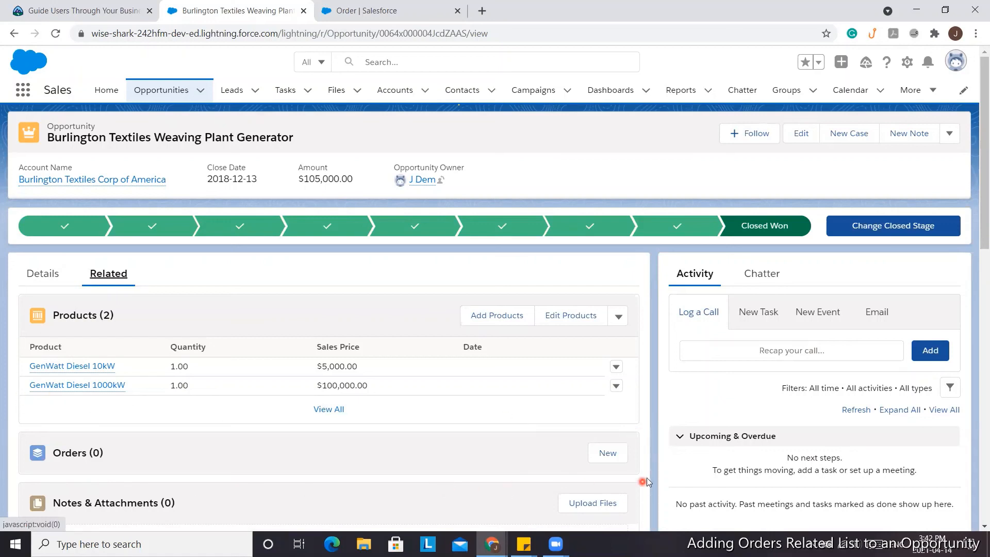